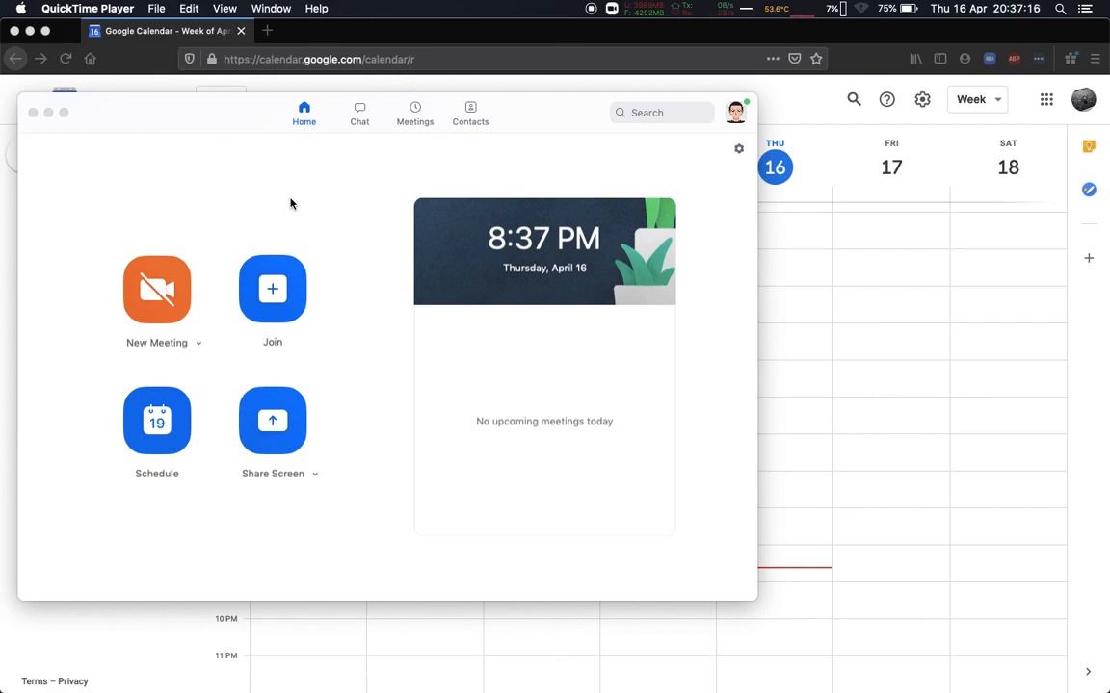
mouse_move(325, 173)
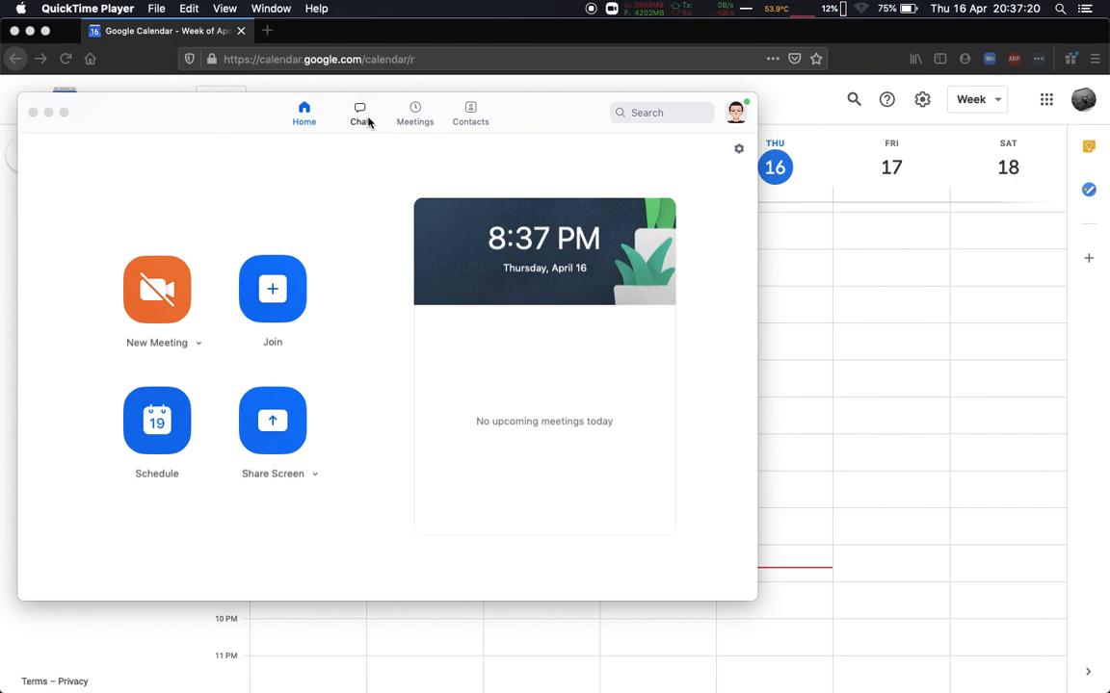
Open Zoom's Chat section to your own empty self-conversation
left_click(359, 112)
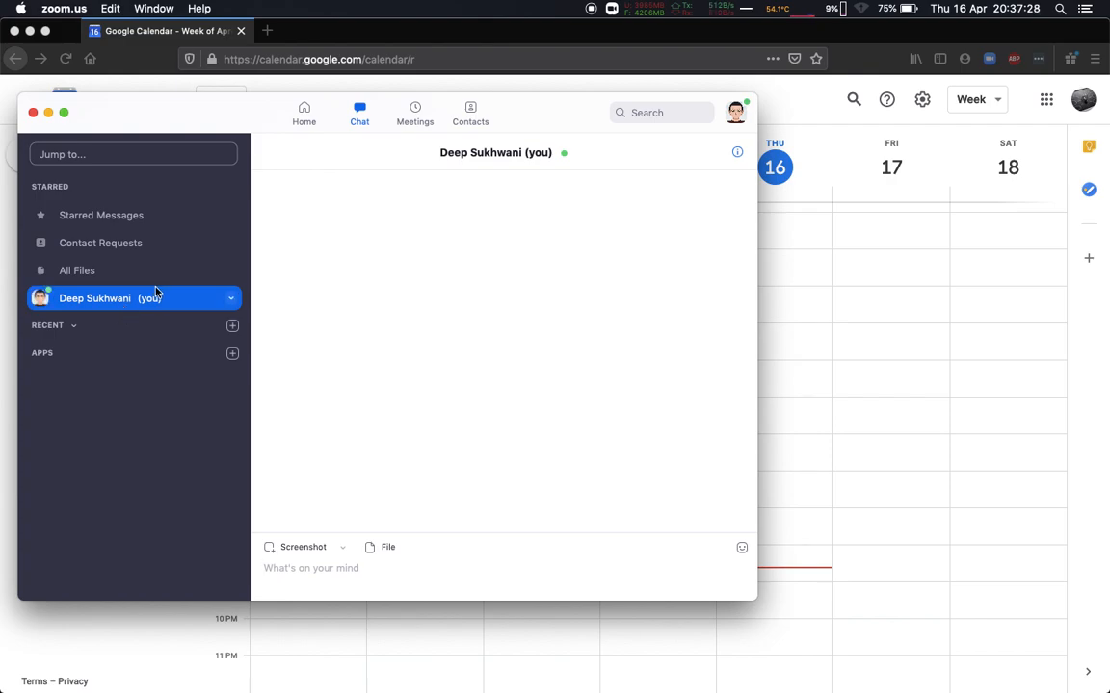
mouse_move(167, 306)
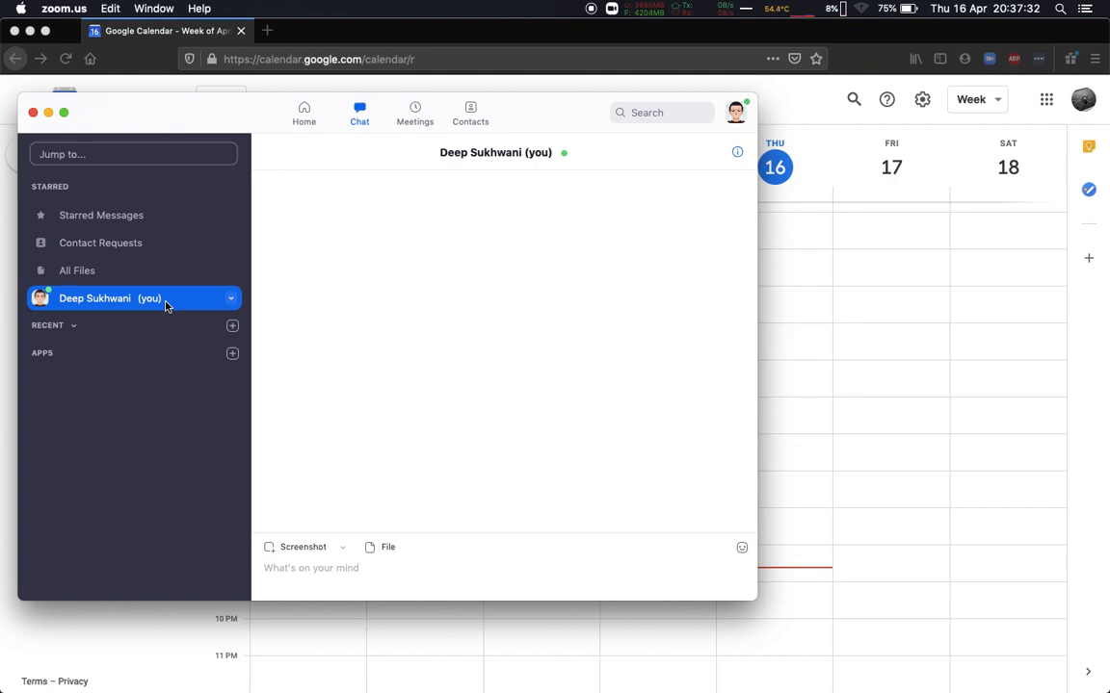
left_click(311, 568)
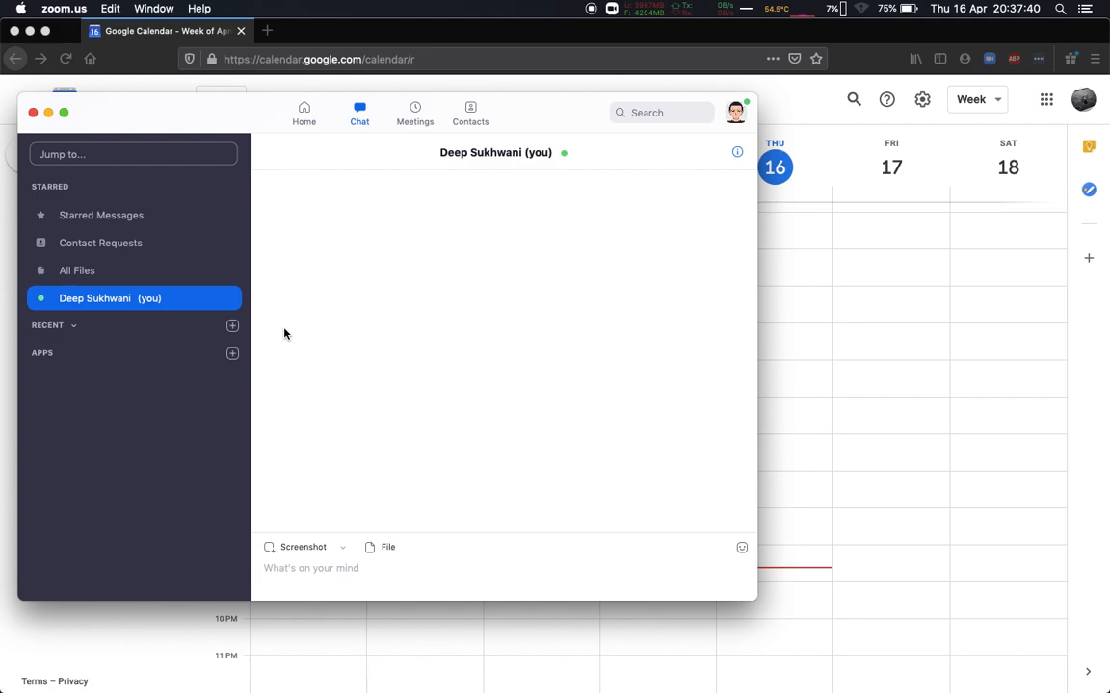
left_click(311, 568)
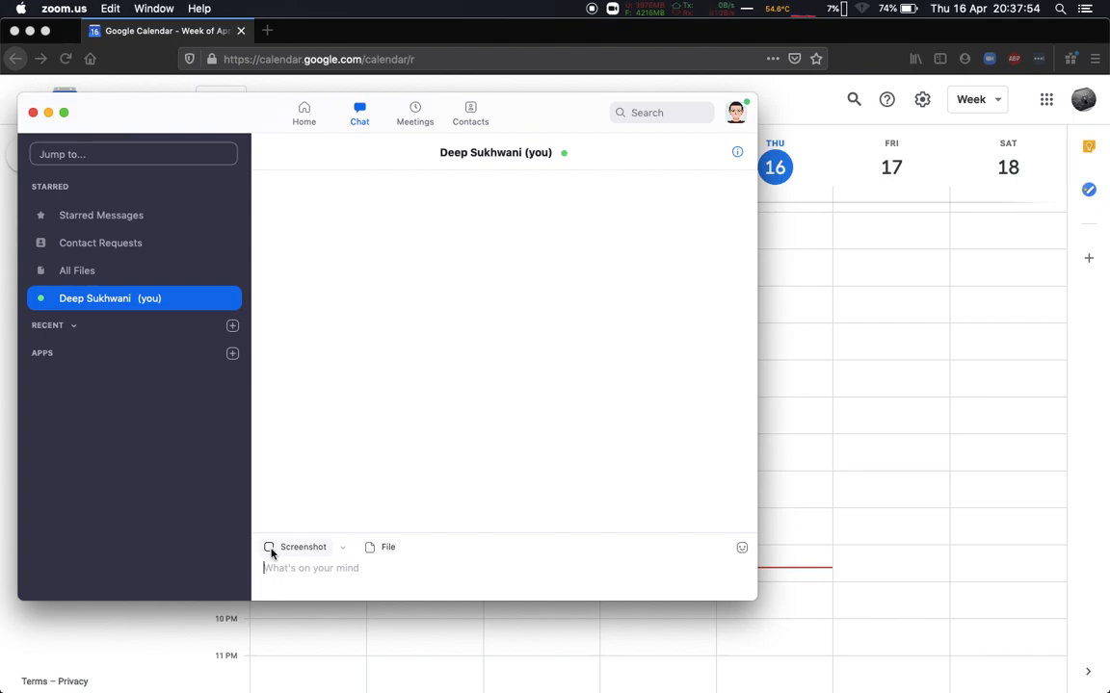
mouse_move(287, 550)
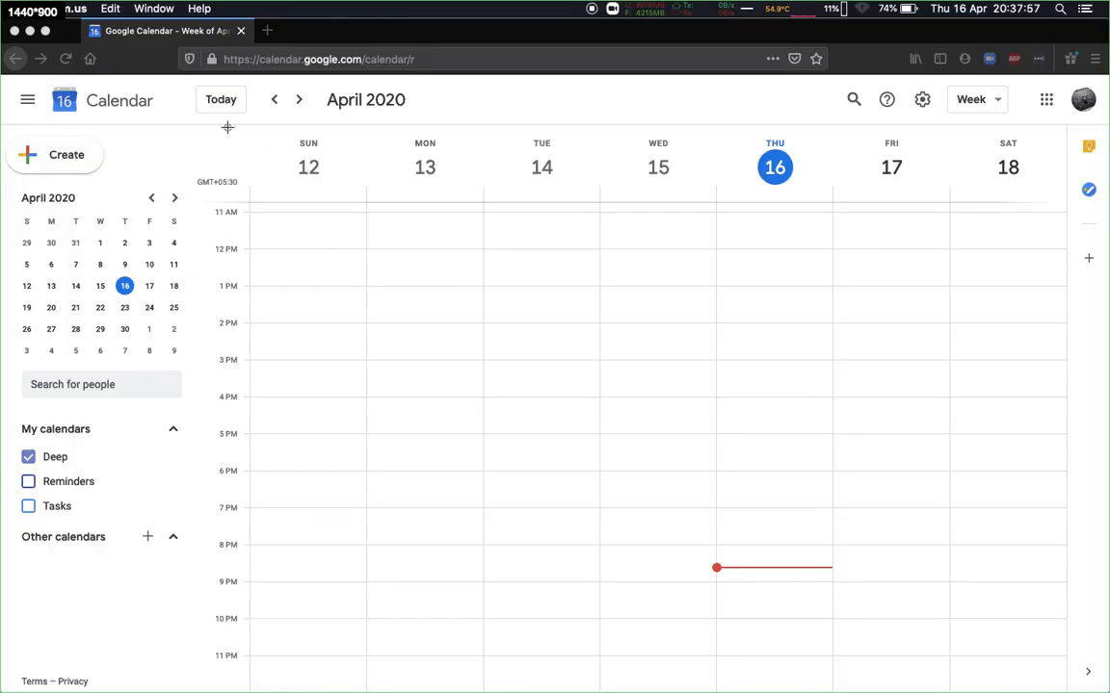
mouse_move(190, 92)
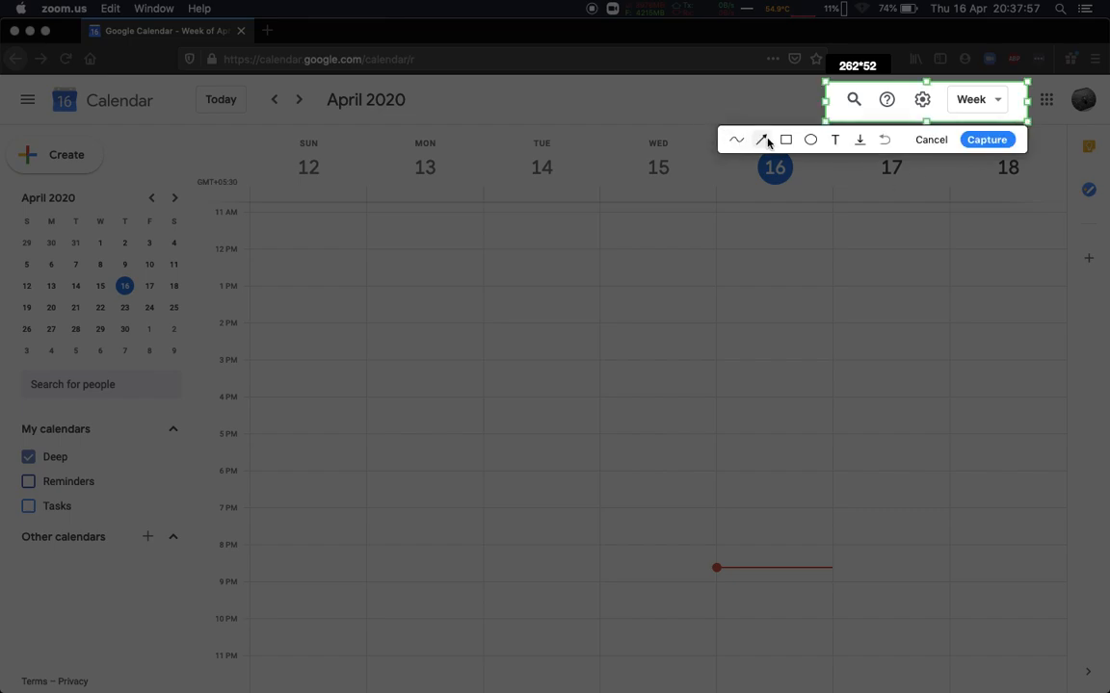
mouse_move(858, 140)
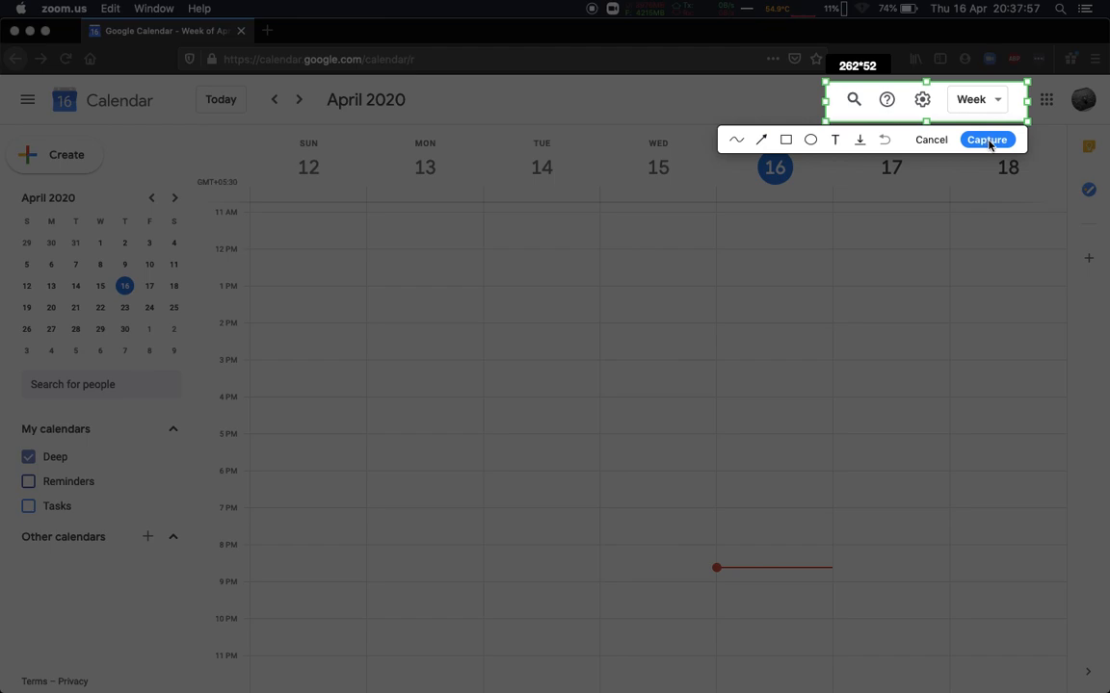
Capture the Google Calendar top-right toolbar region into the chat message field
left_click(986, 140)
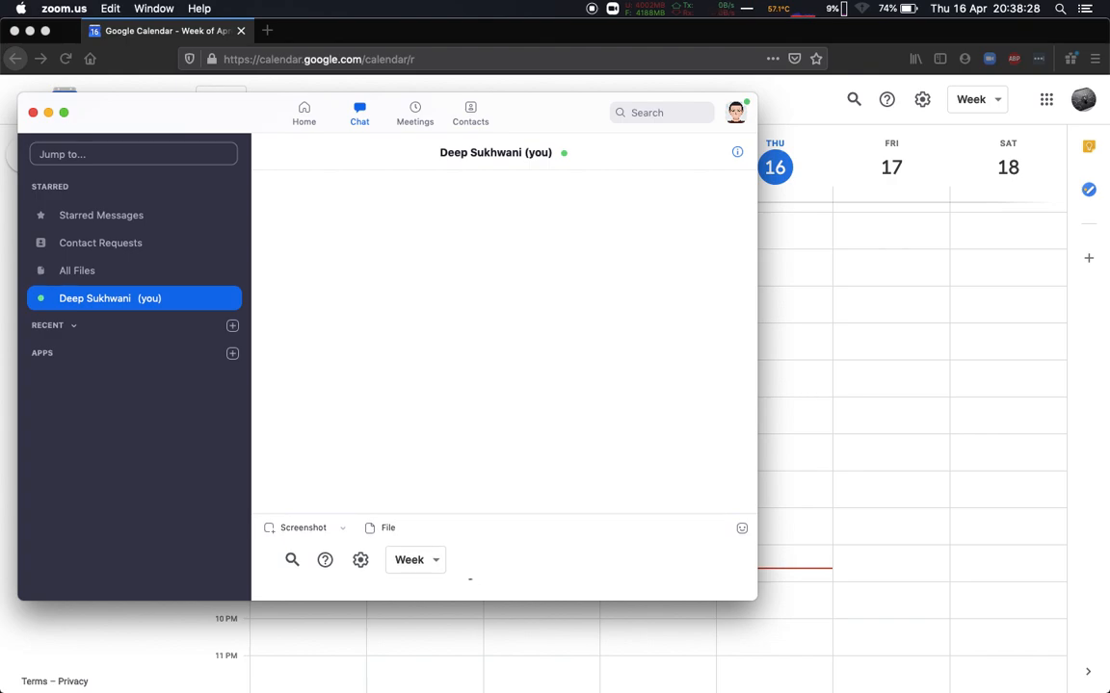
Type 'Hey look at the lens icon on Zo, that looks pretty good. We should look for simil'
type("Hey look at")
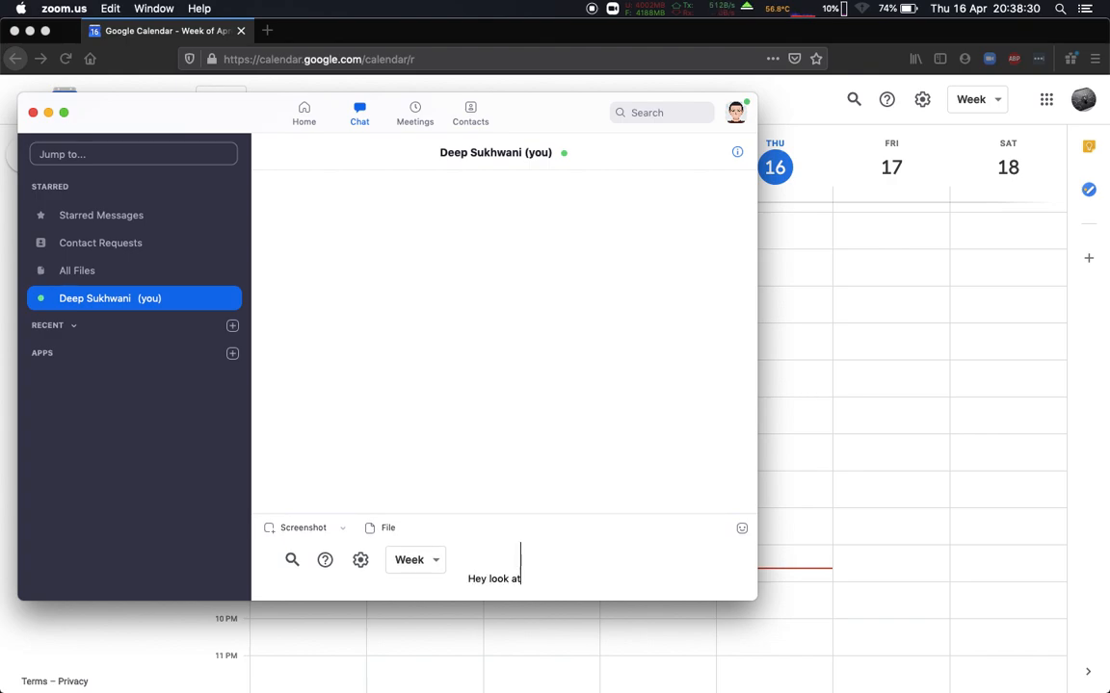
type("the lens icon")
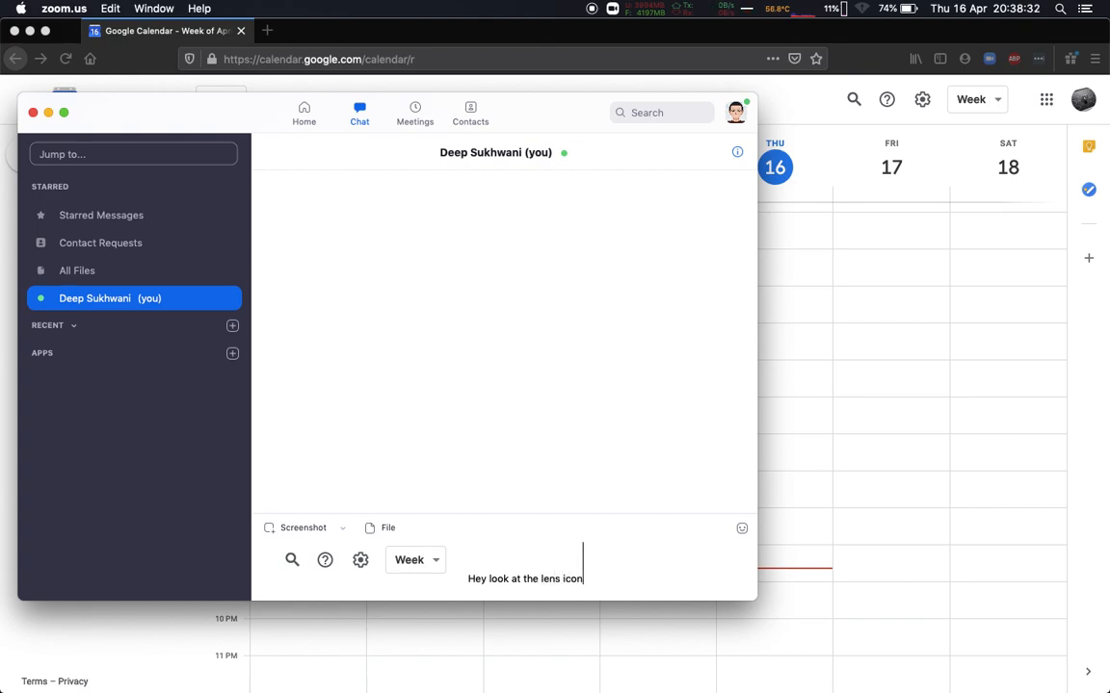
type("on Zo")
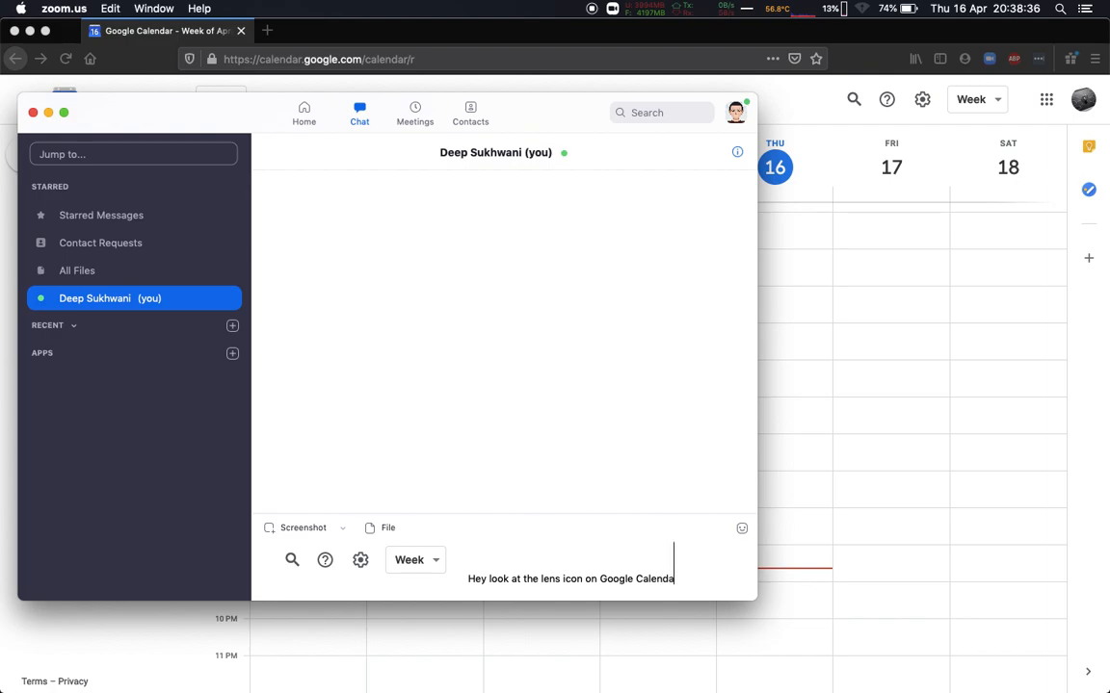
type(", that looks")
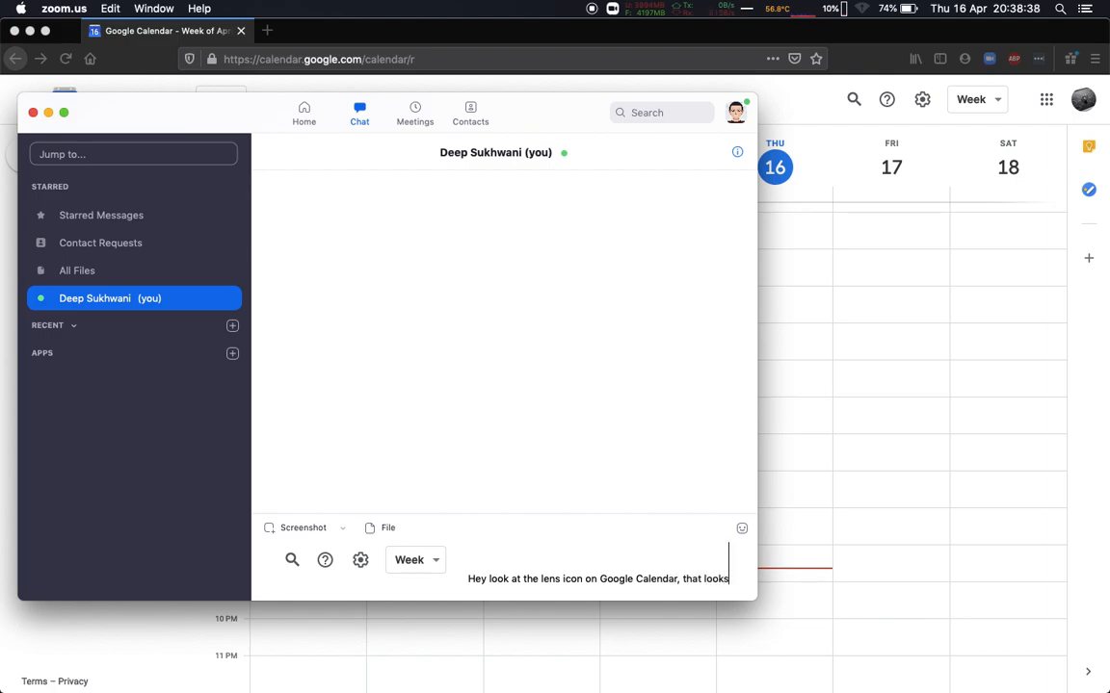
type("pretty good.")
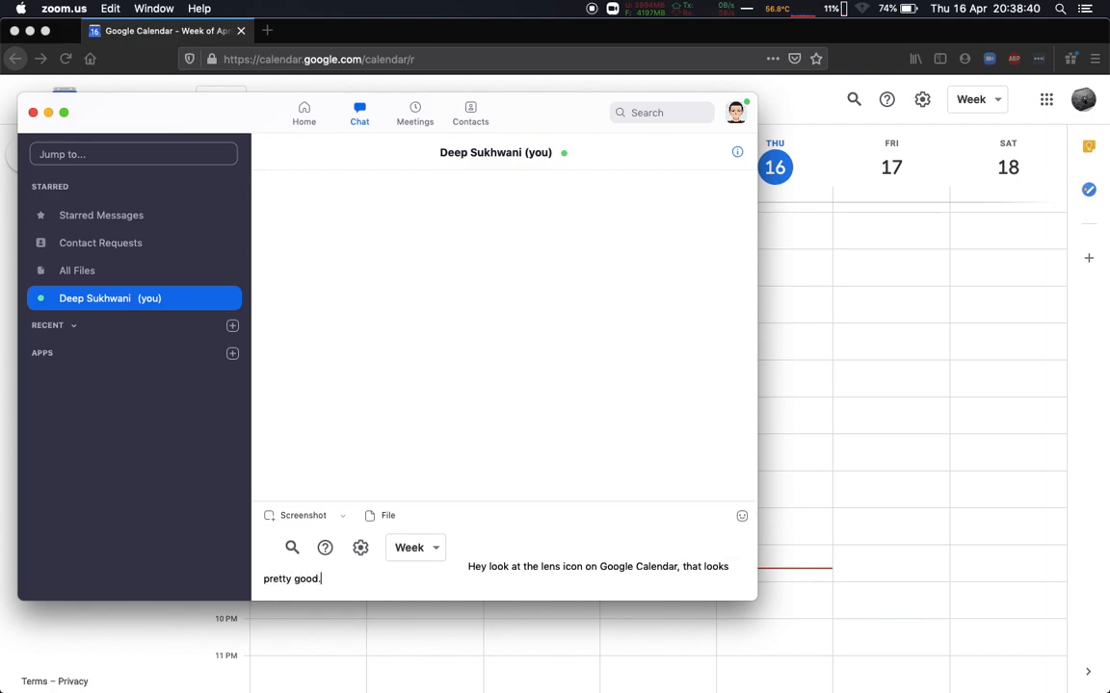
type("We should")
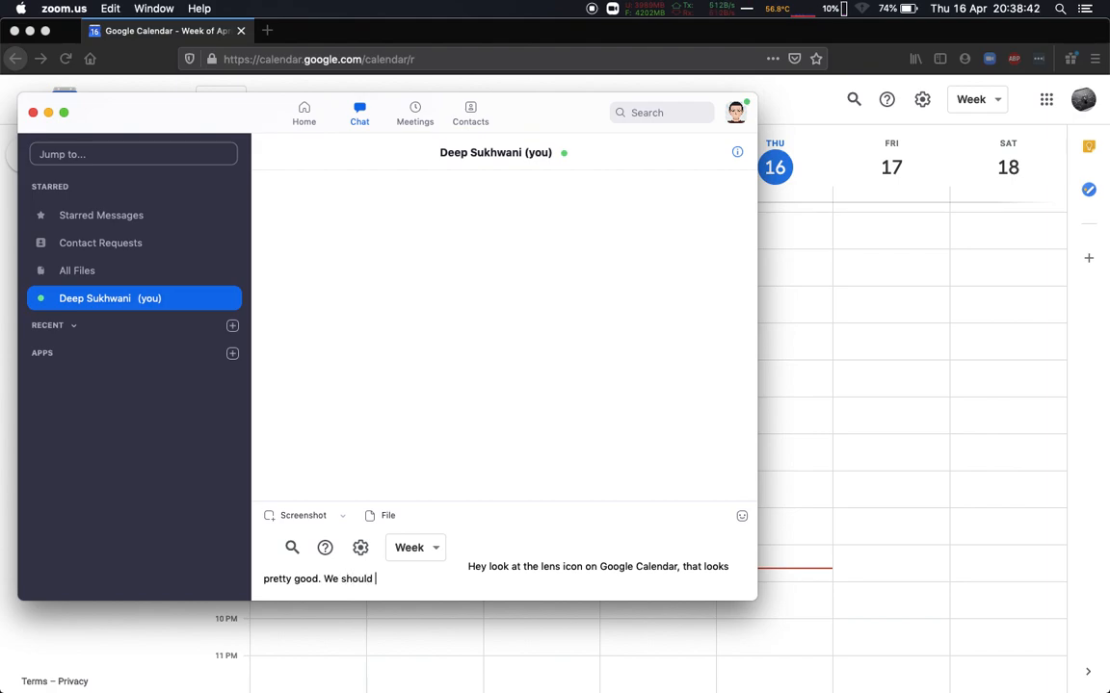
type("look for simil")
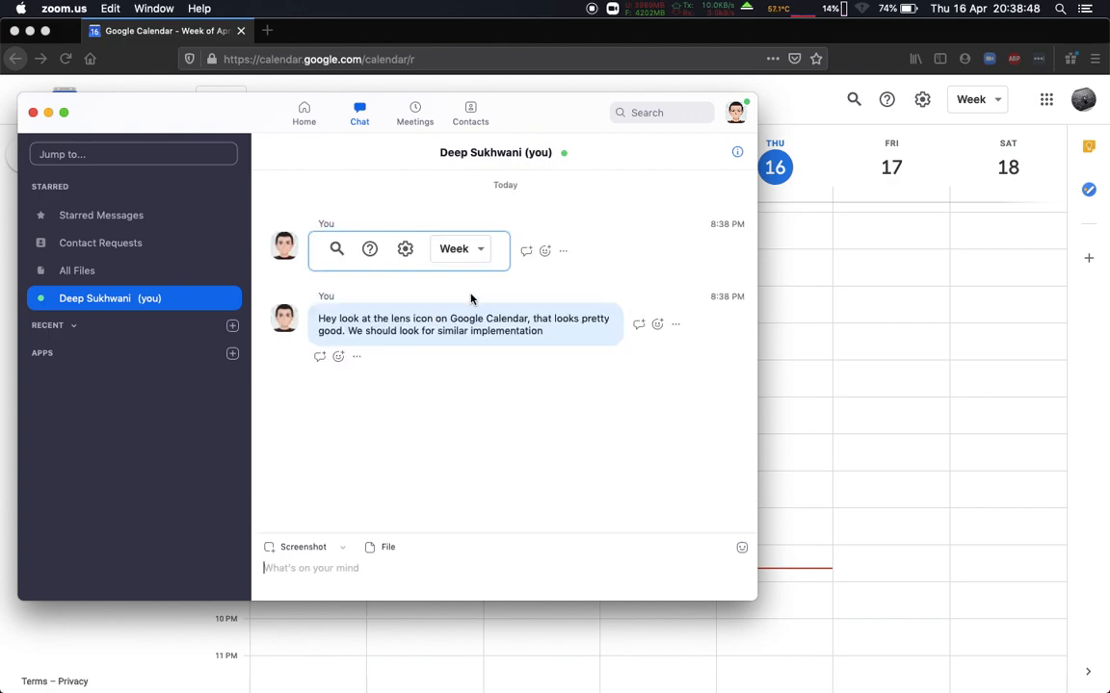
mouse_move(500, 441)
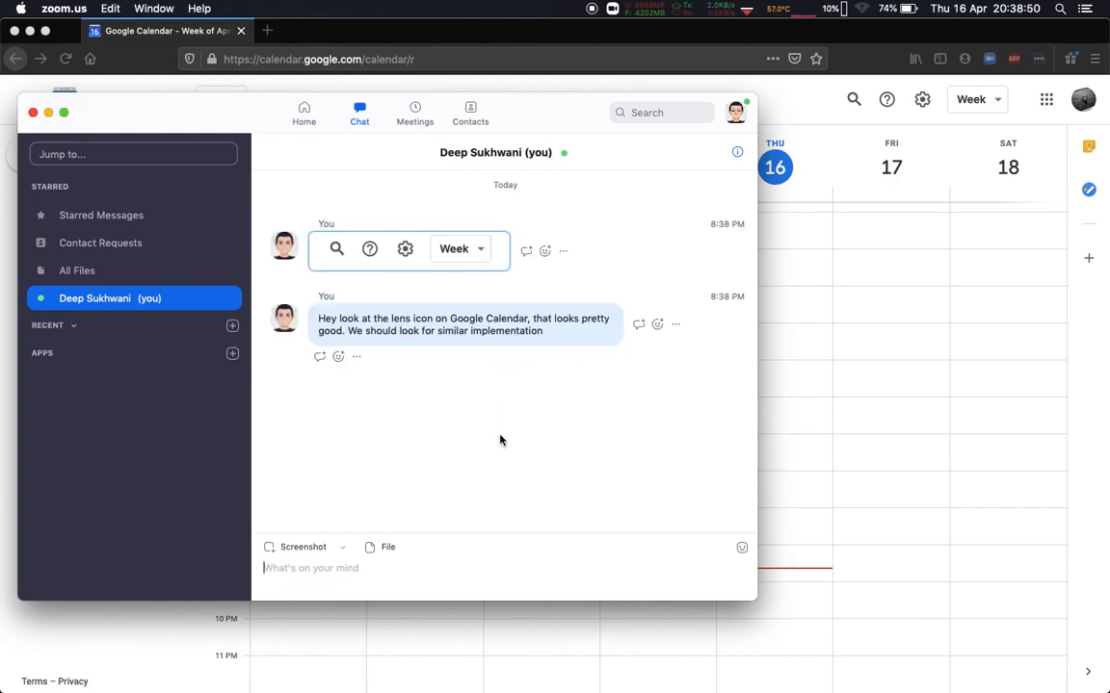
mouse_move(493, 461)
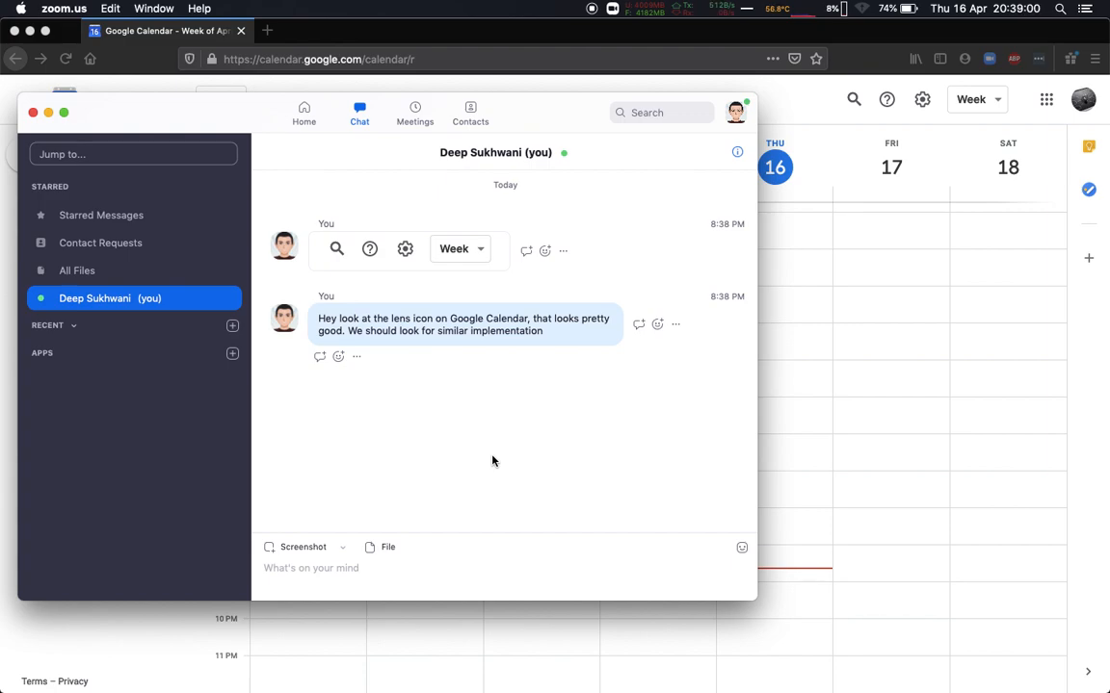
Type the message 'Hi, its me' in the self-chat
type("Hi, its me")
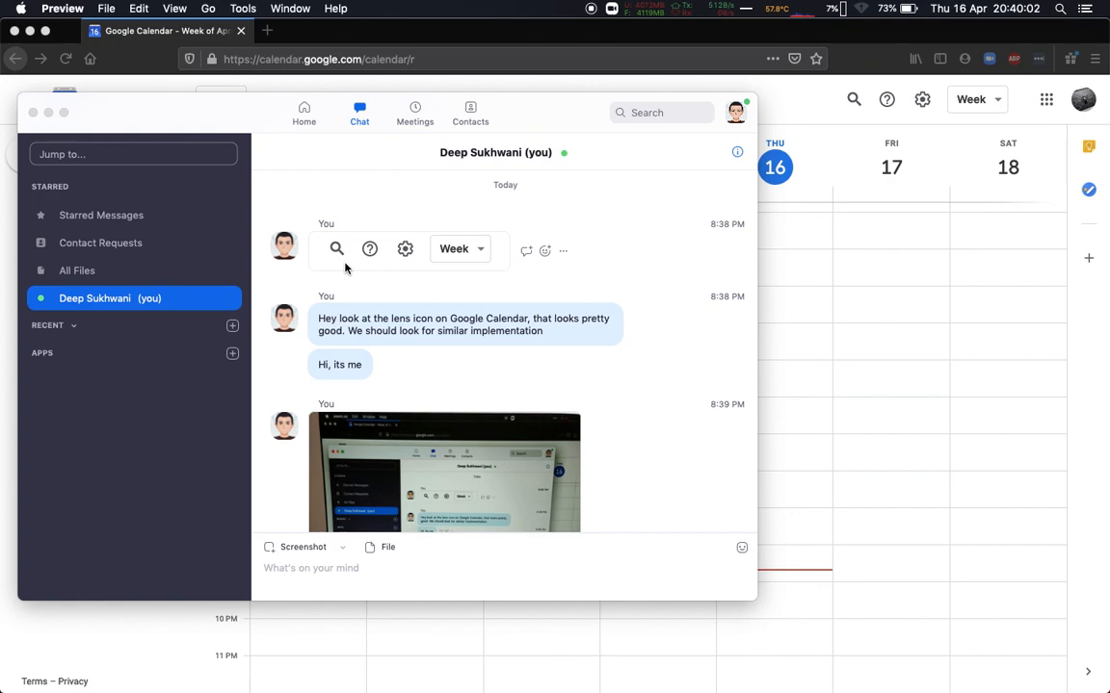
mouse_move(400, 331)
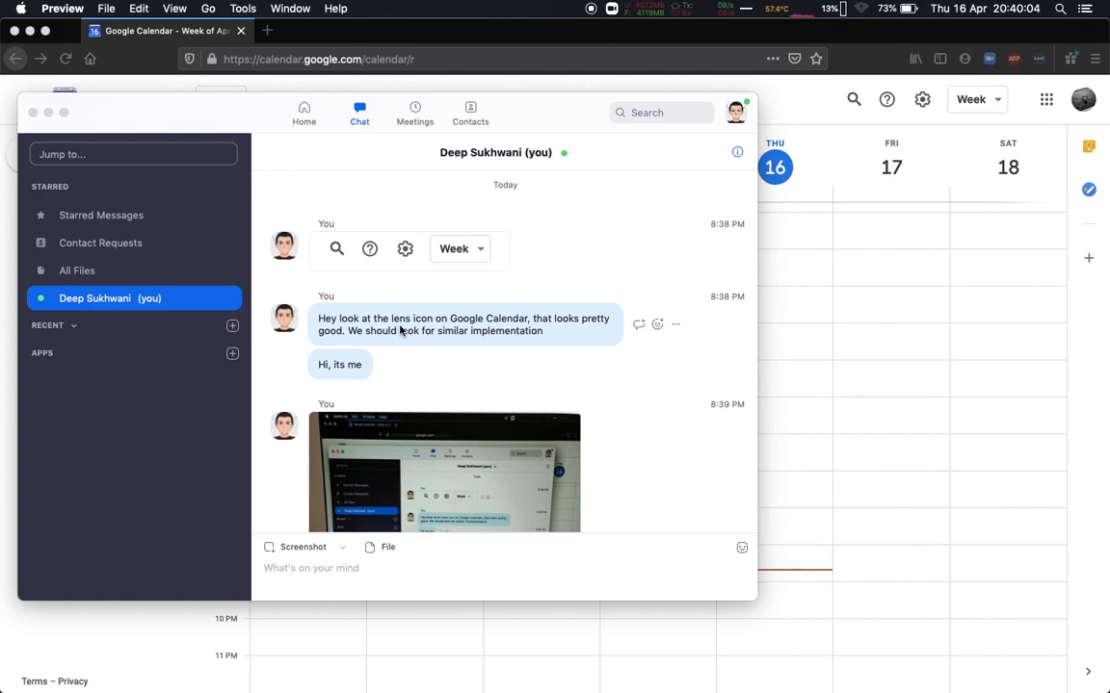